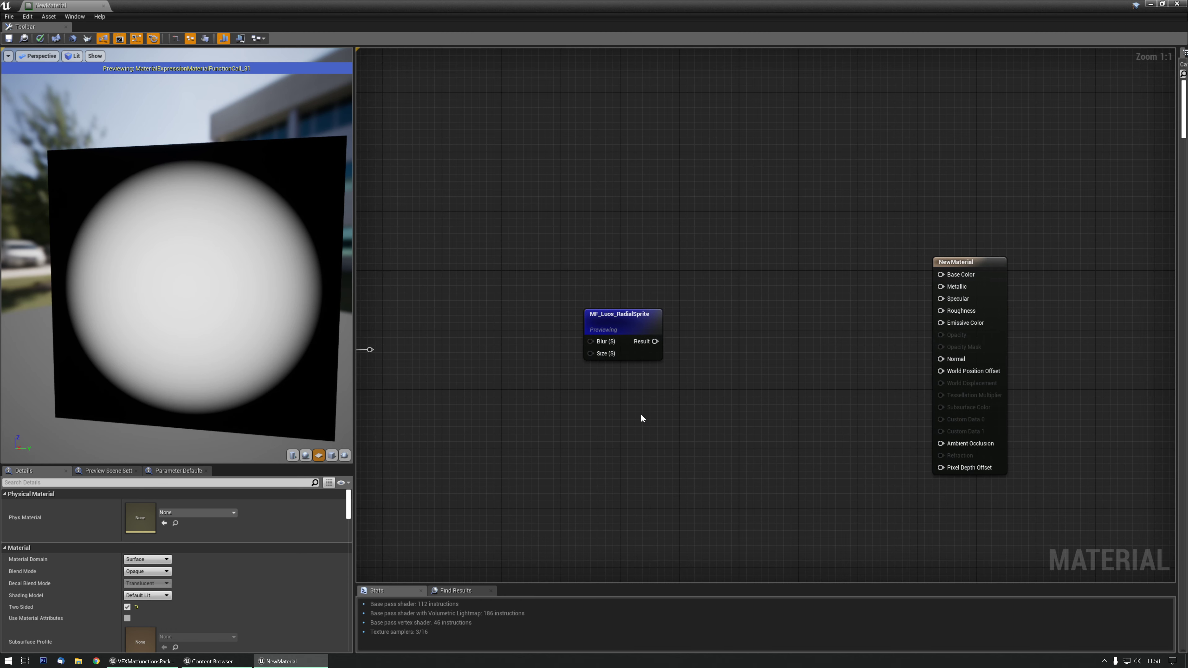
mouse_move(499, 342)
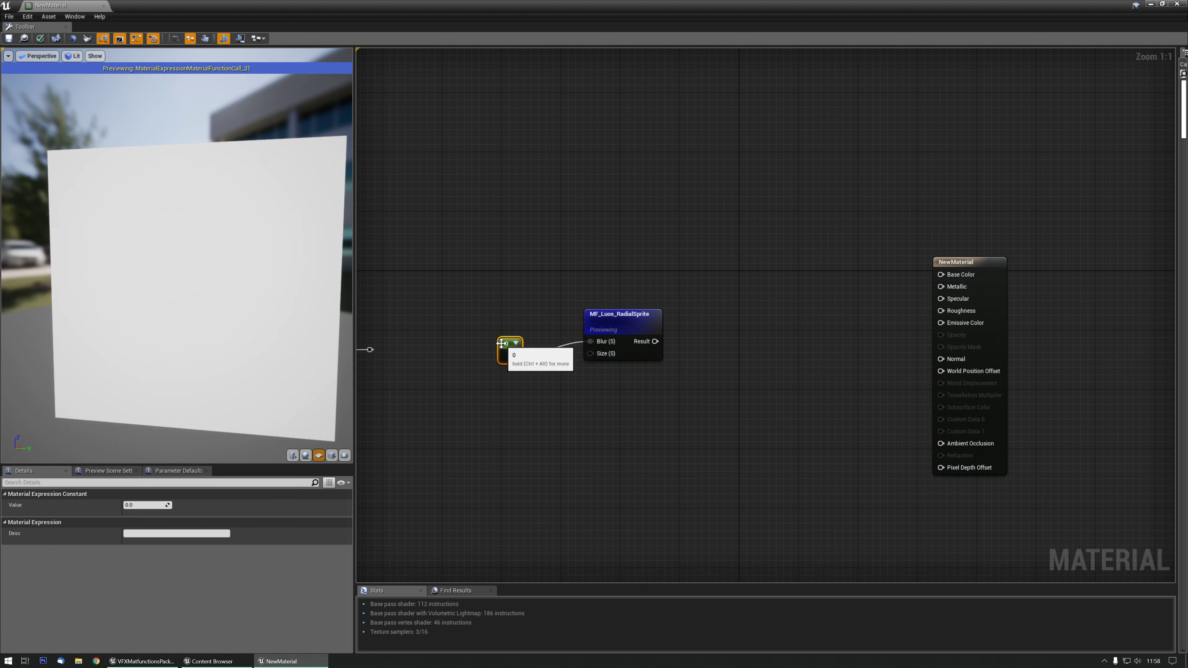
- Try Blur constant values 2, 10, 1, 0.75, 0.5, 0, 0.001 and settle back on 1.0
drag(504, 343, 520, 335)
text(1)
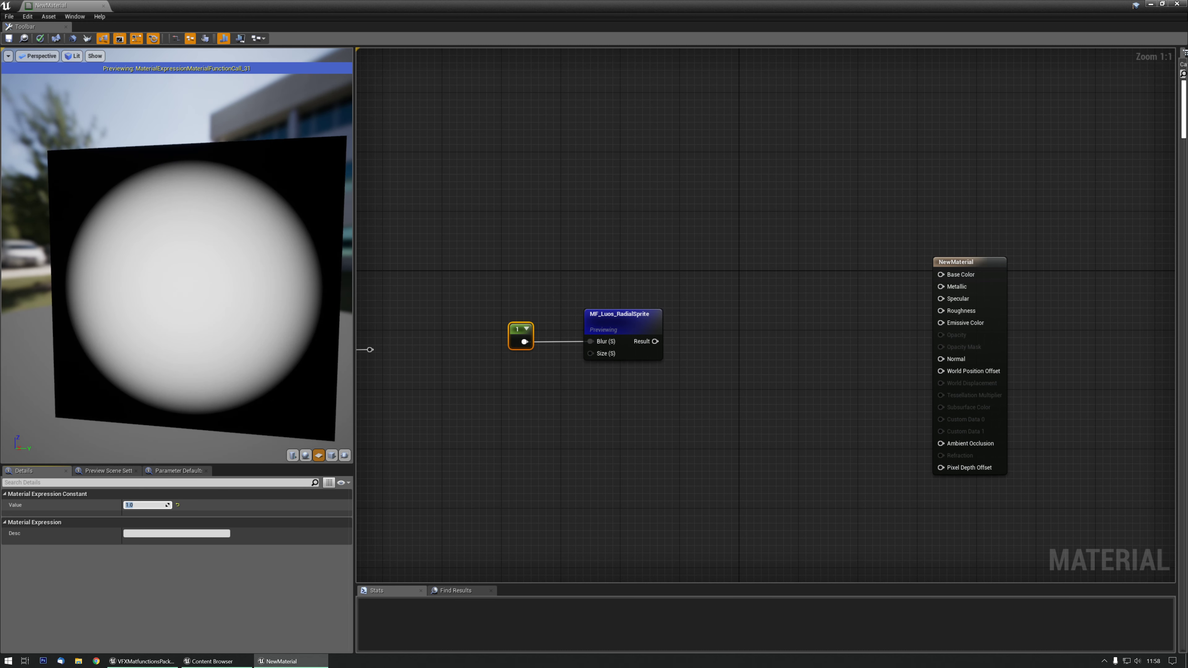
text(2.0)
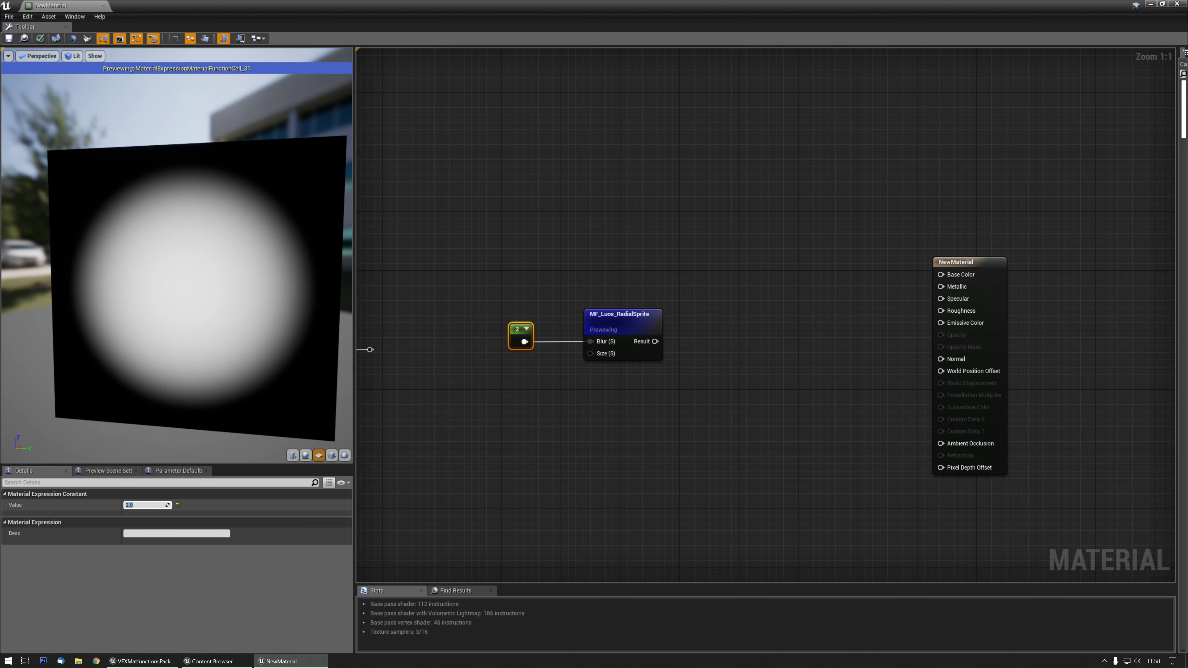
text(10.0)
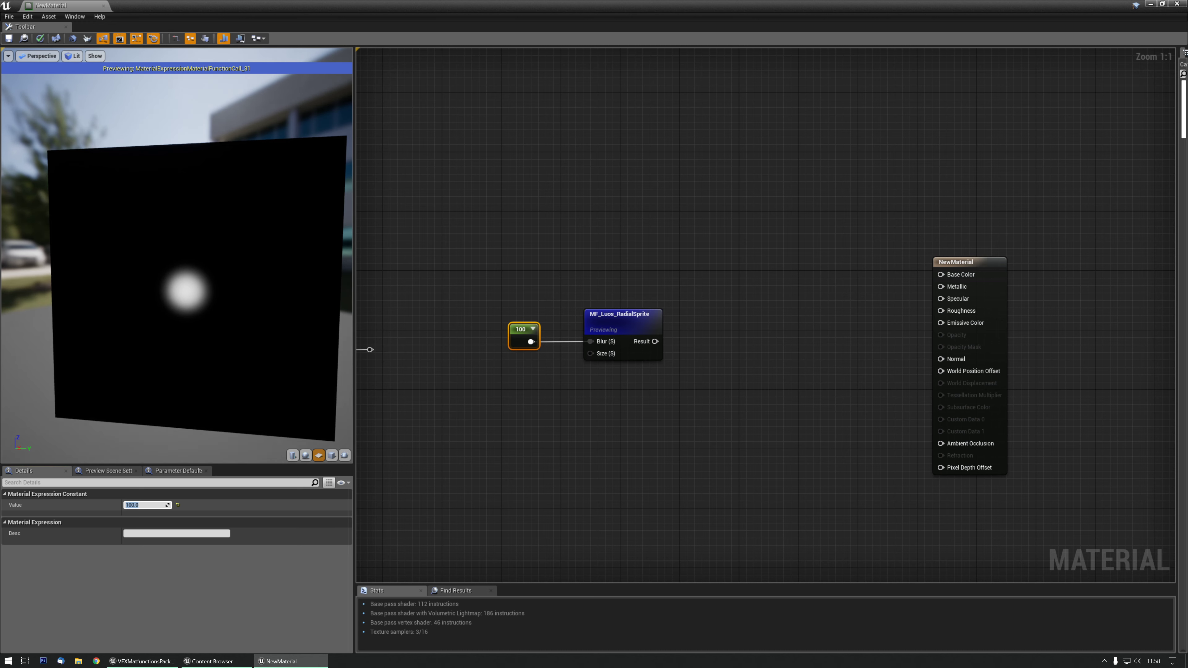
text(1.2)
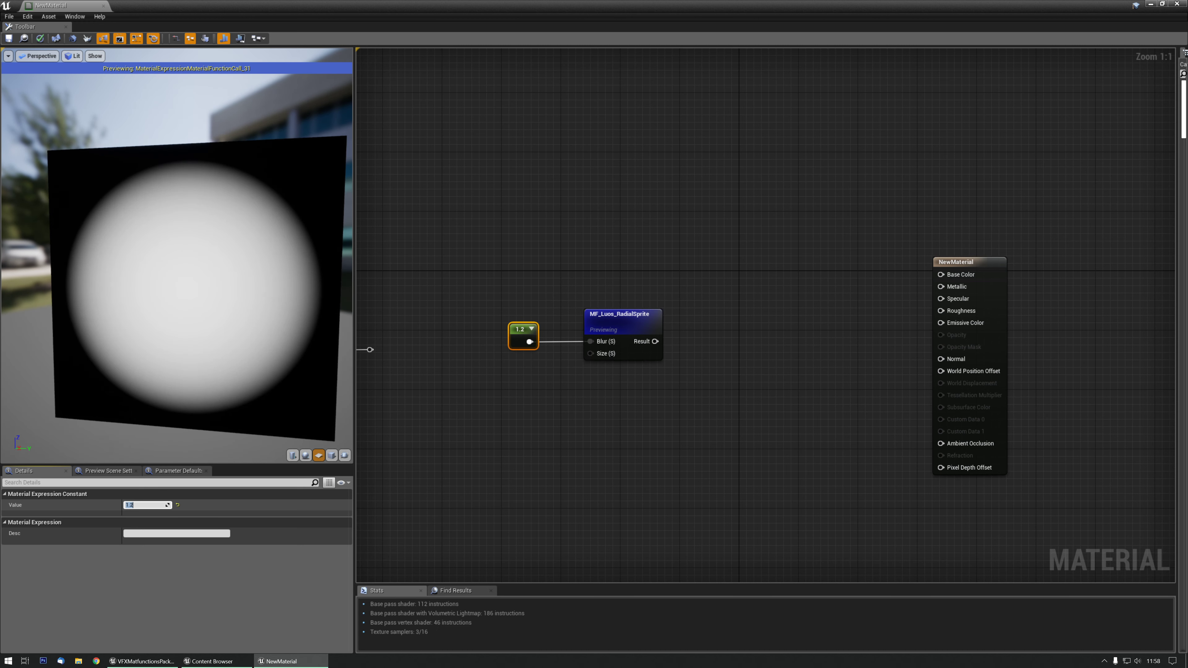
text(0.75)
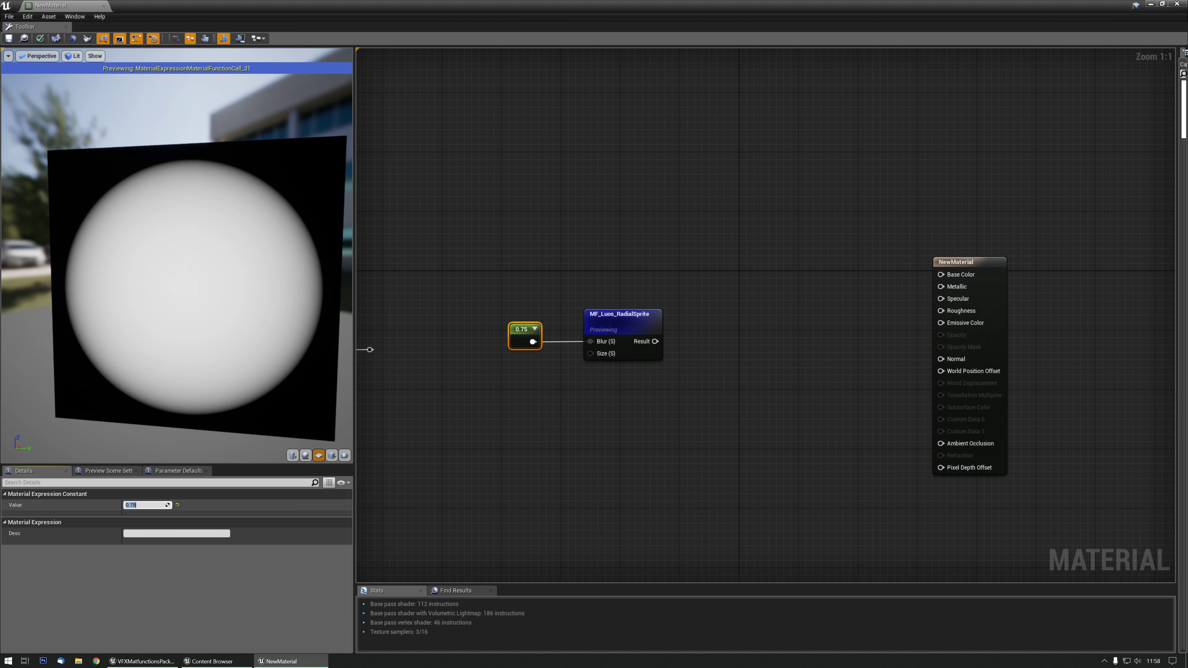
text(0.5)
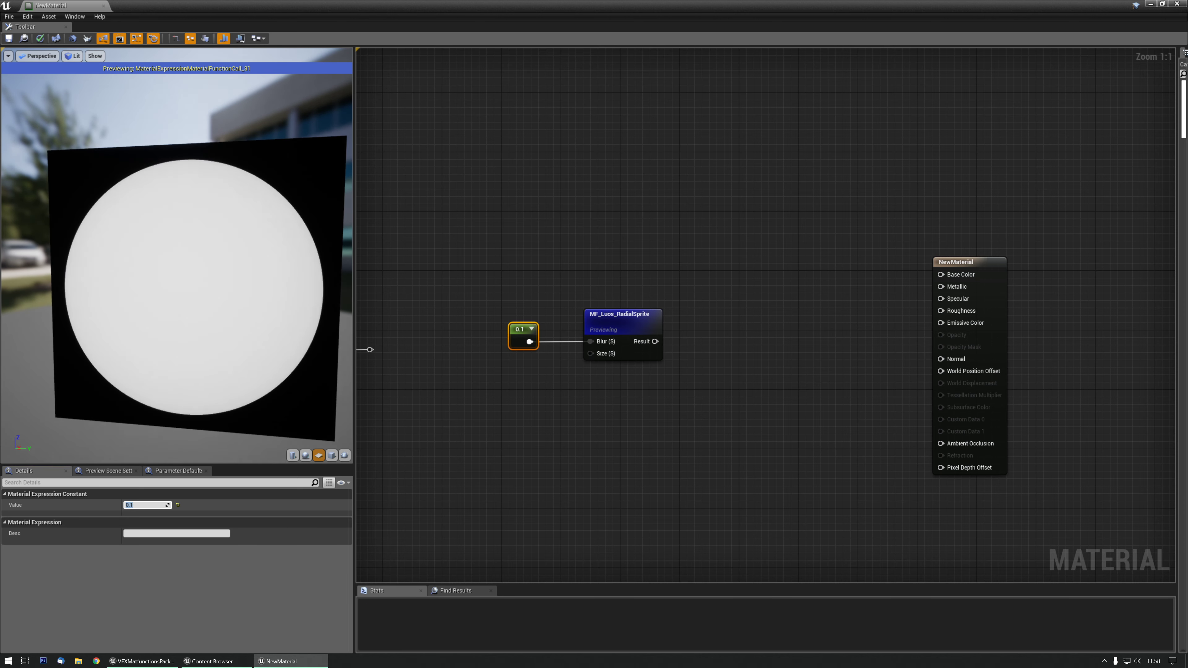
text(0)
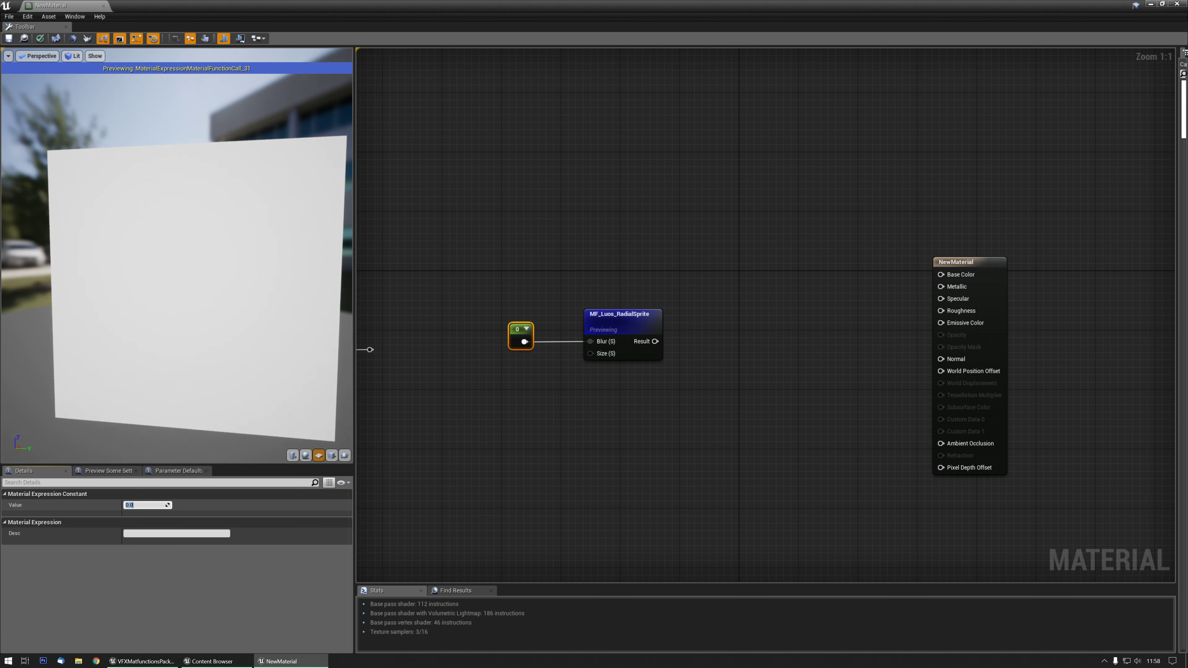
text(0.001)
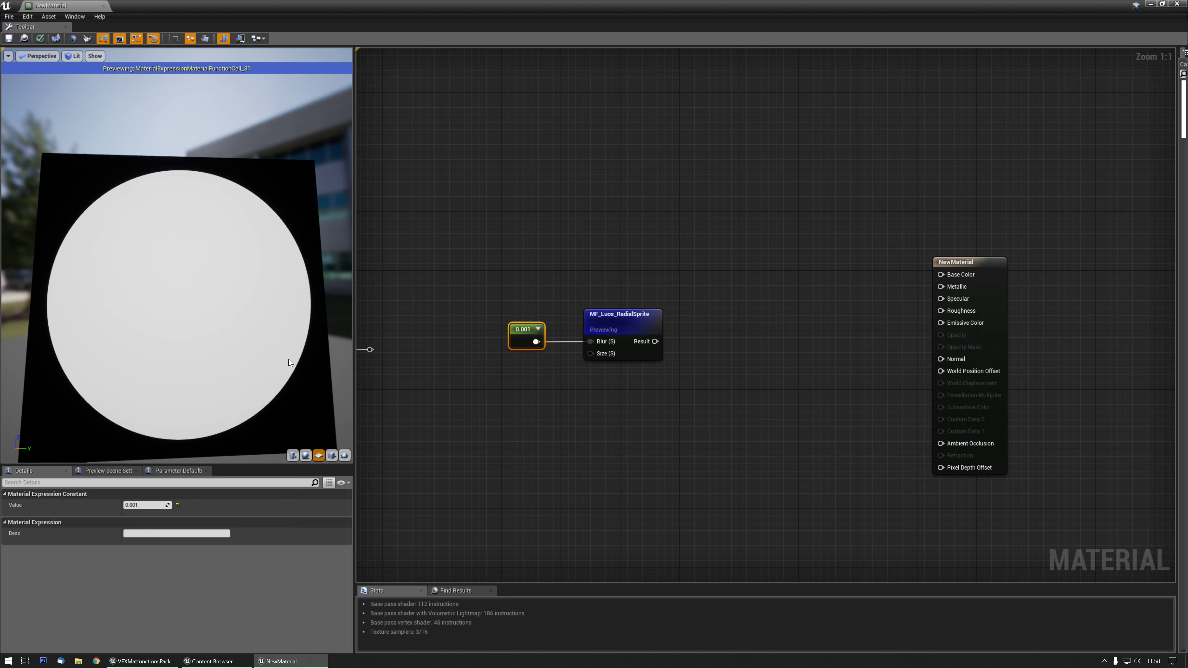
text(1.0)
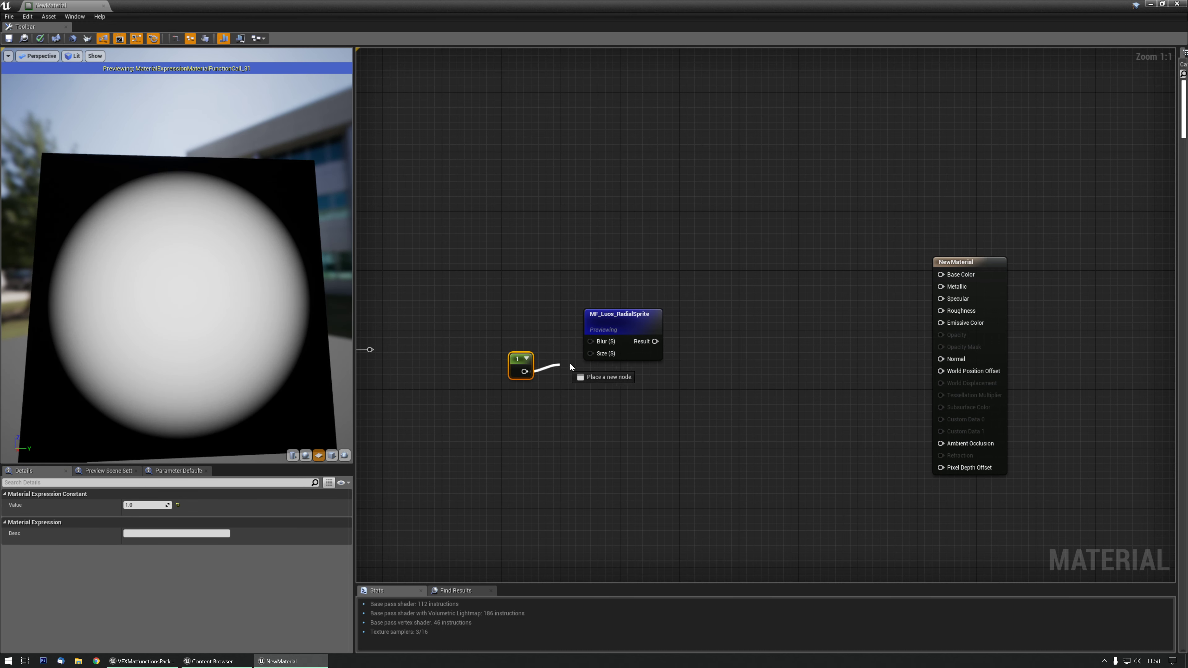
- Wire the constant into the Size pin and try values 0, 0.1, 0.0001, 0.00001
drag(523, 372, 591, 353)
text(1)
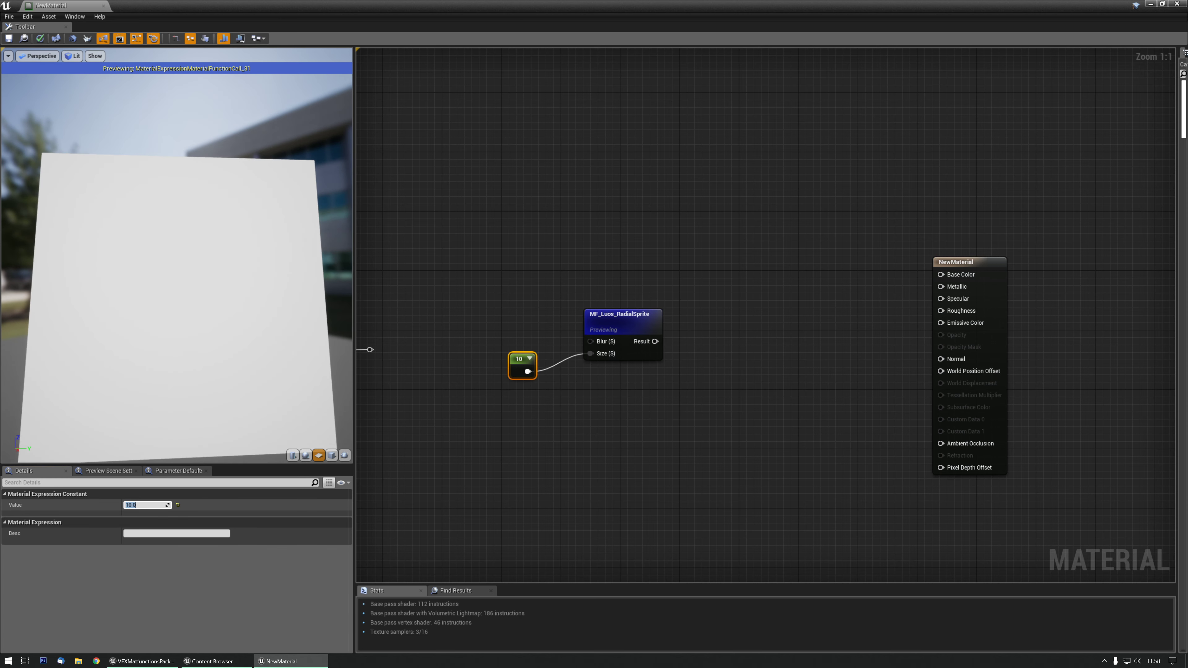
text(0)
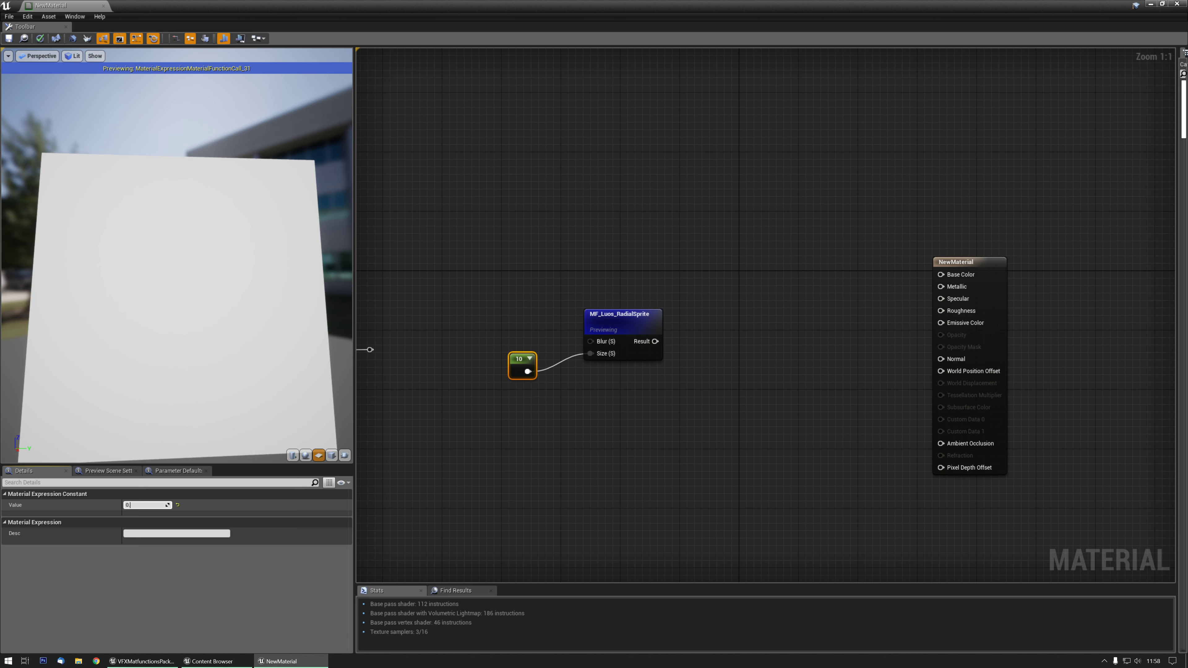
text(0.1)
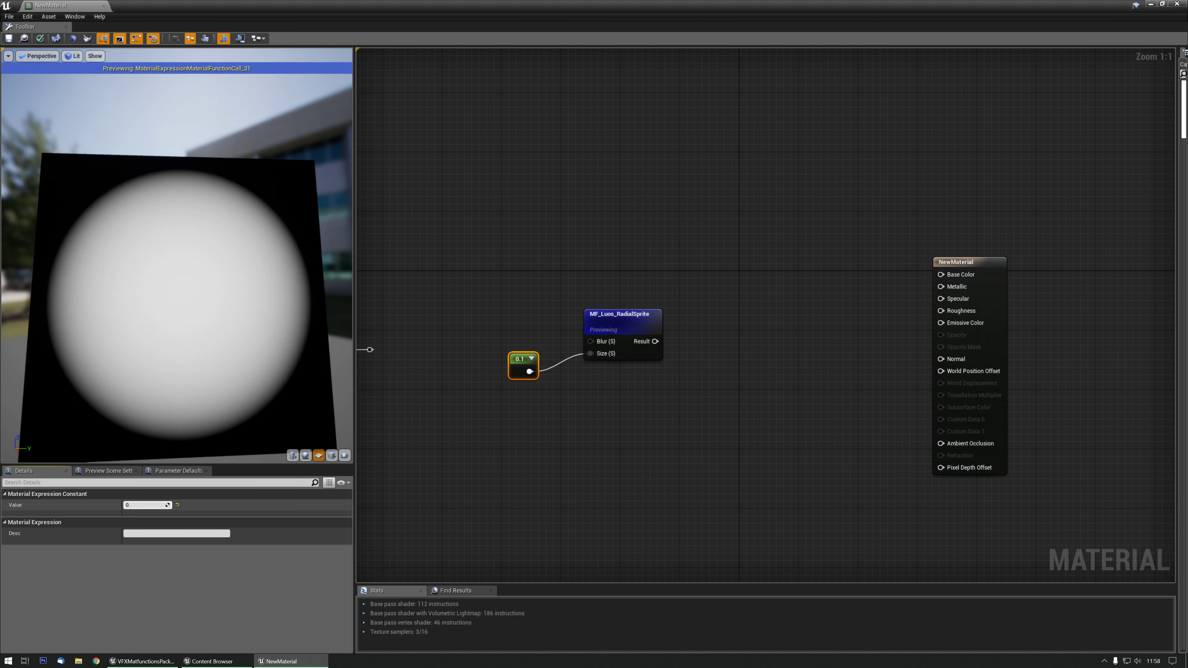
text(0.0001)
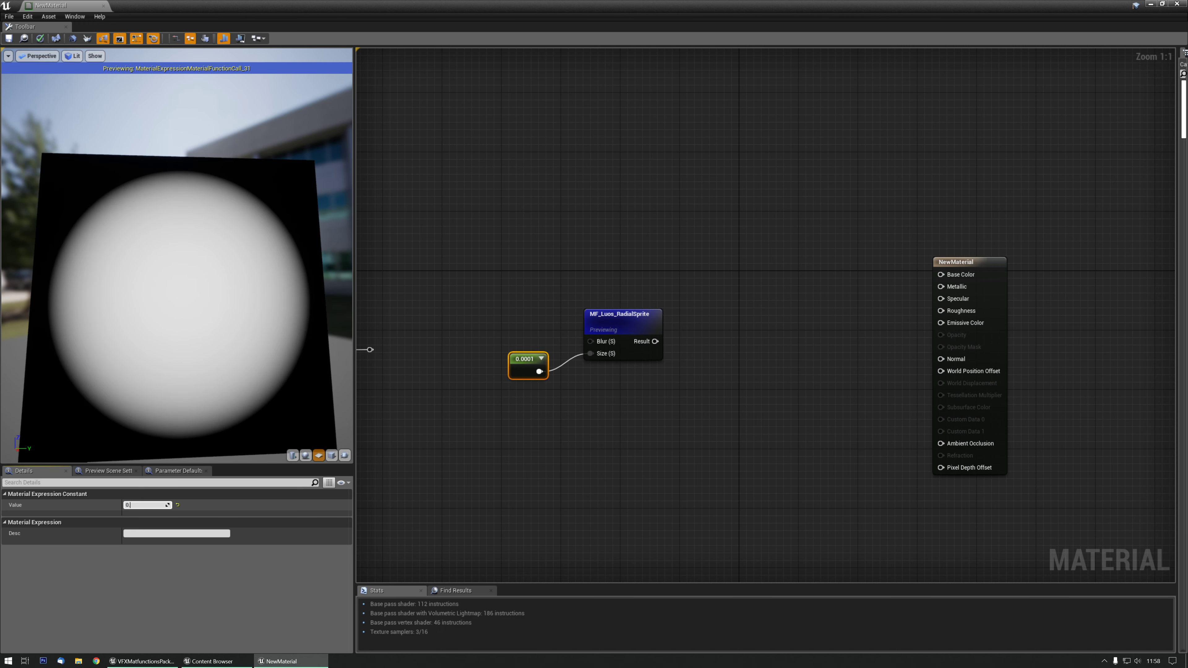
text(0.00001)
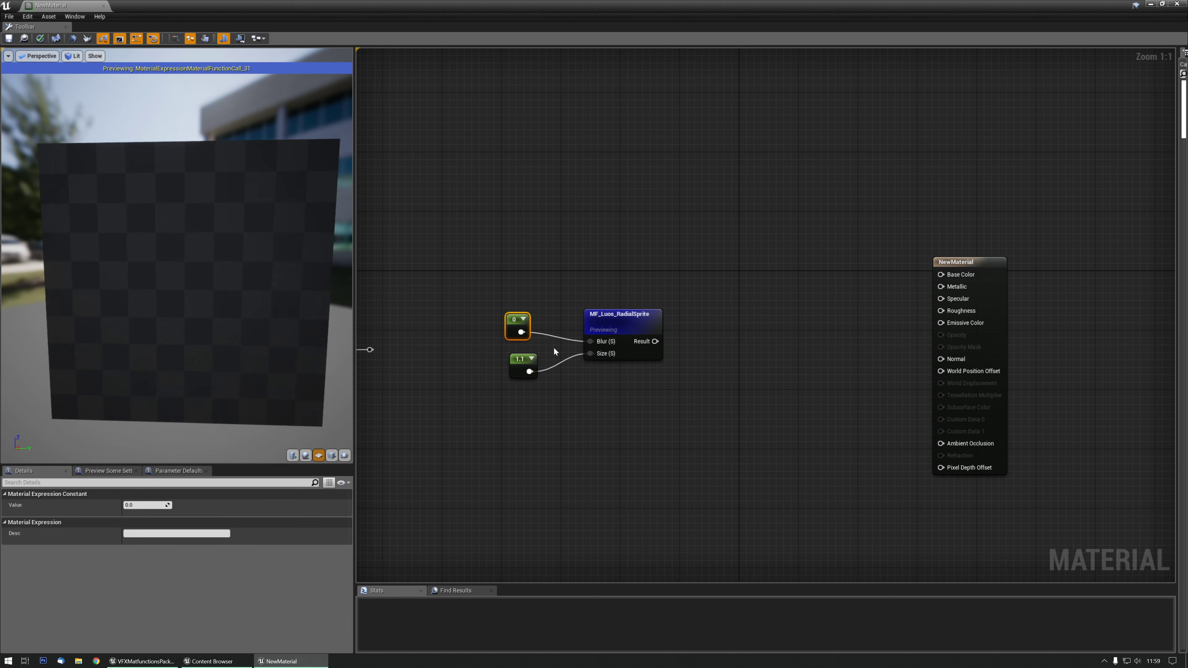
- Set the new Blur constant to 20 and select the Size constant to edit it
text(1.0)
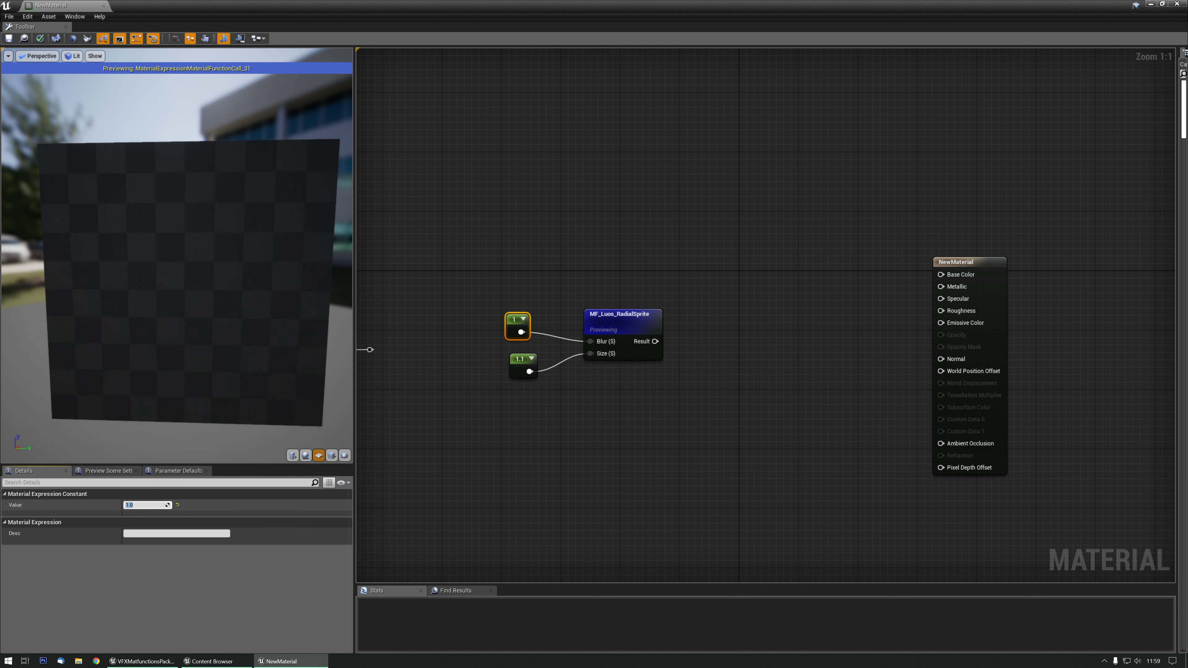
text(20.0)
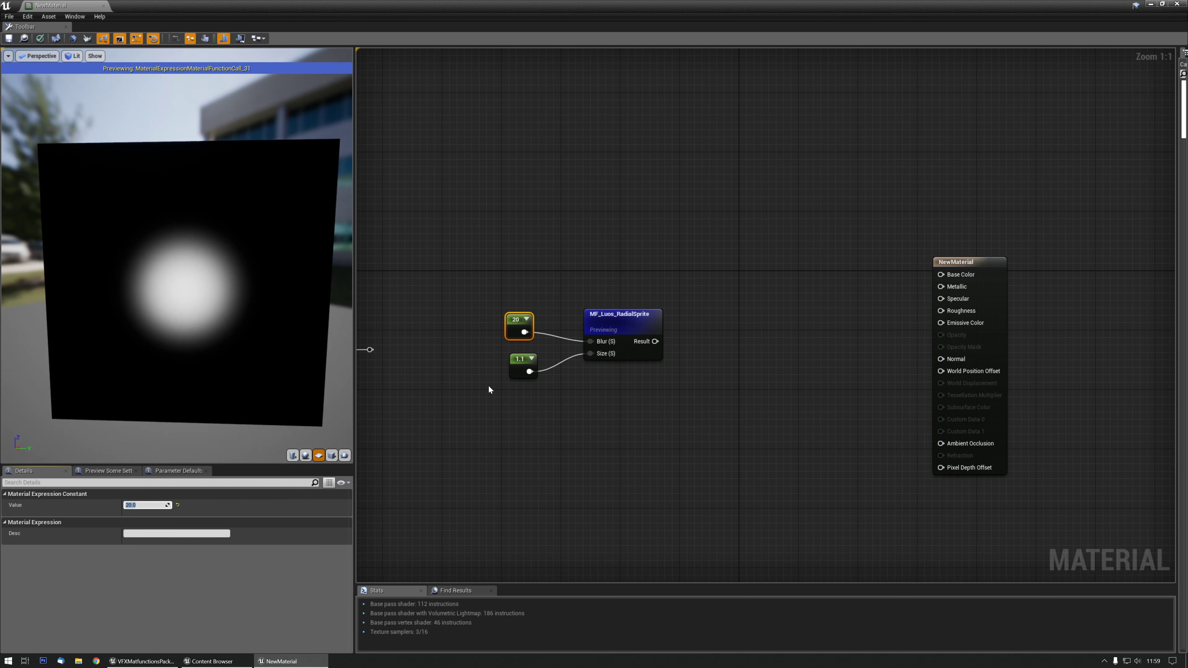
click(520, 372)
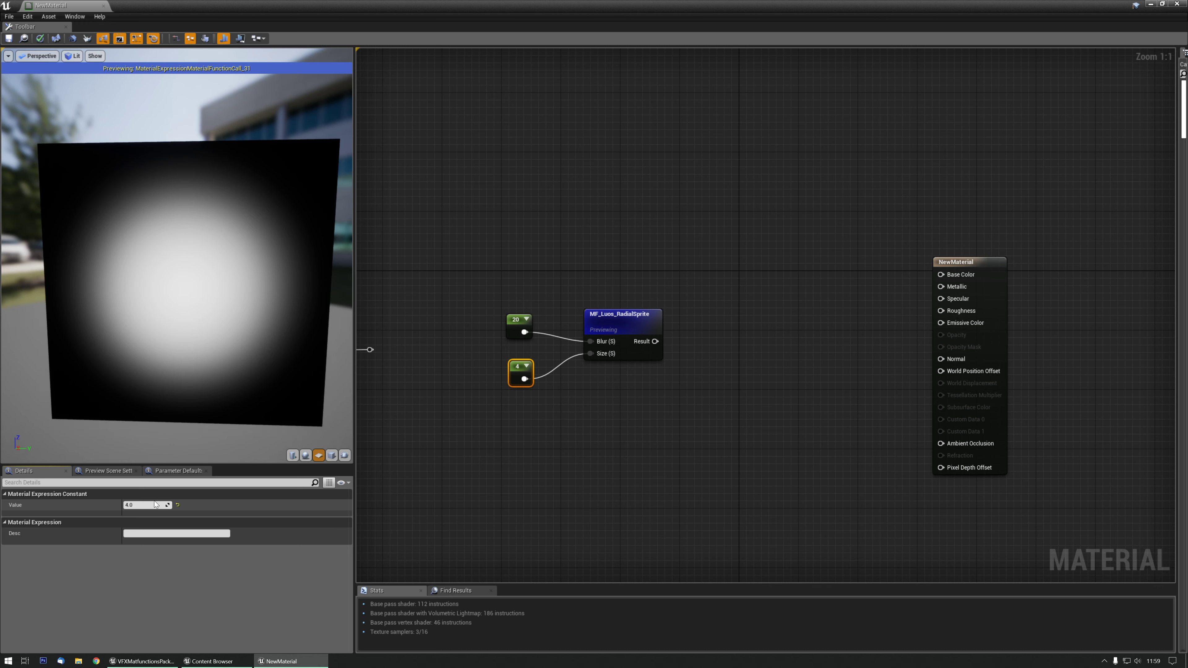
- Try Size values 5.5, 4.0, 4.5 and settle on 4.4 with Blur at 20
text(5.5)
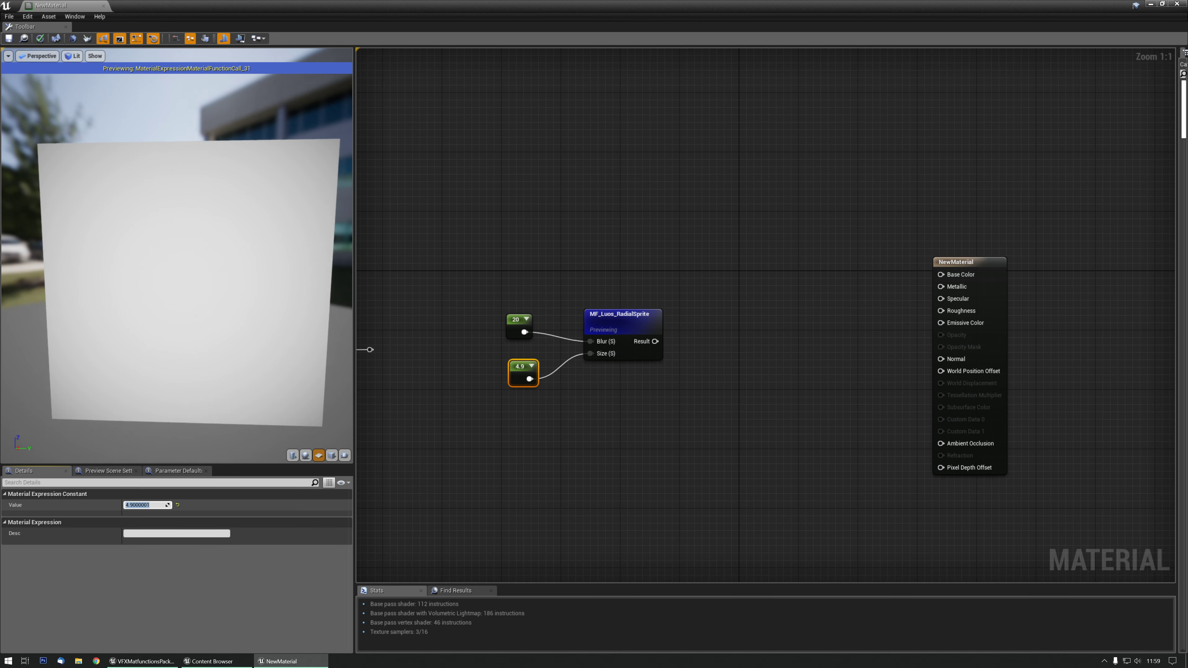
text(4.0)
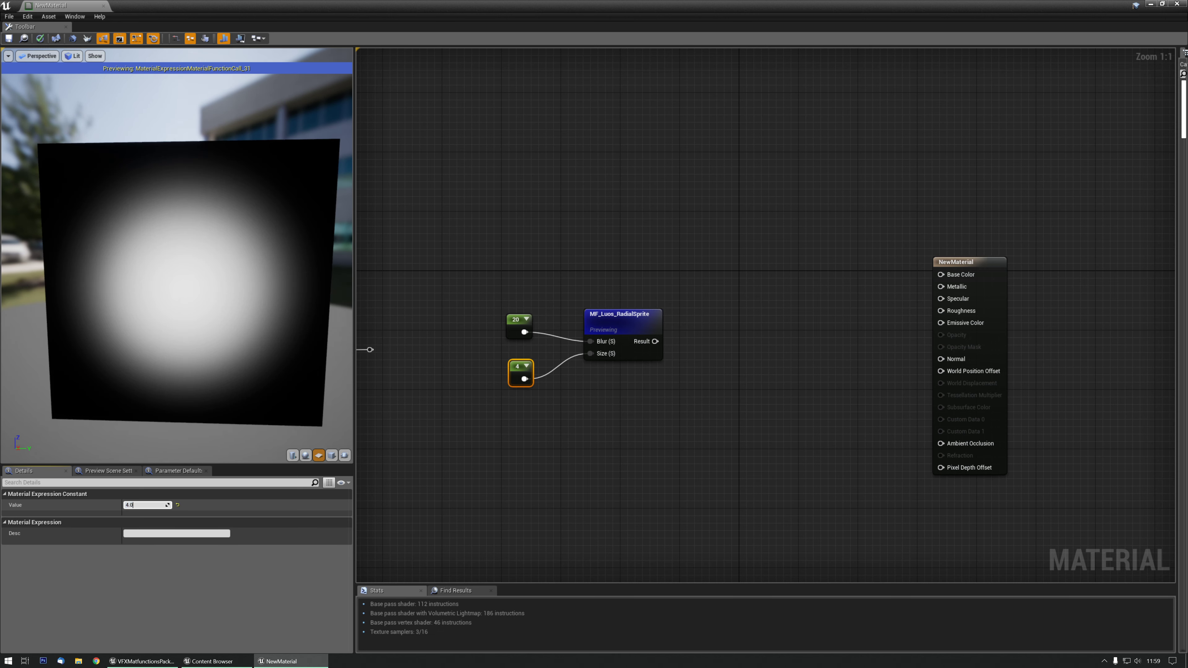
text(4.5)
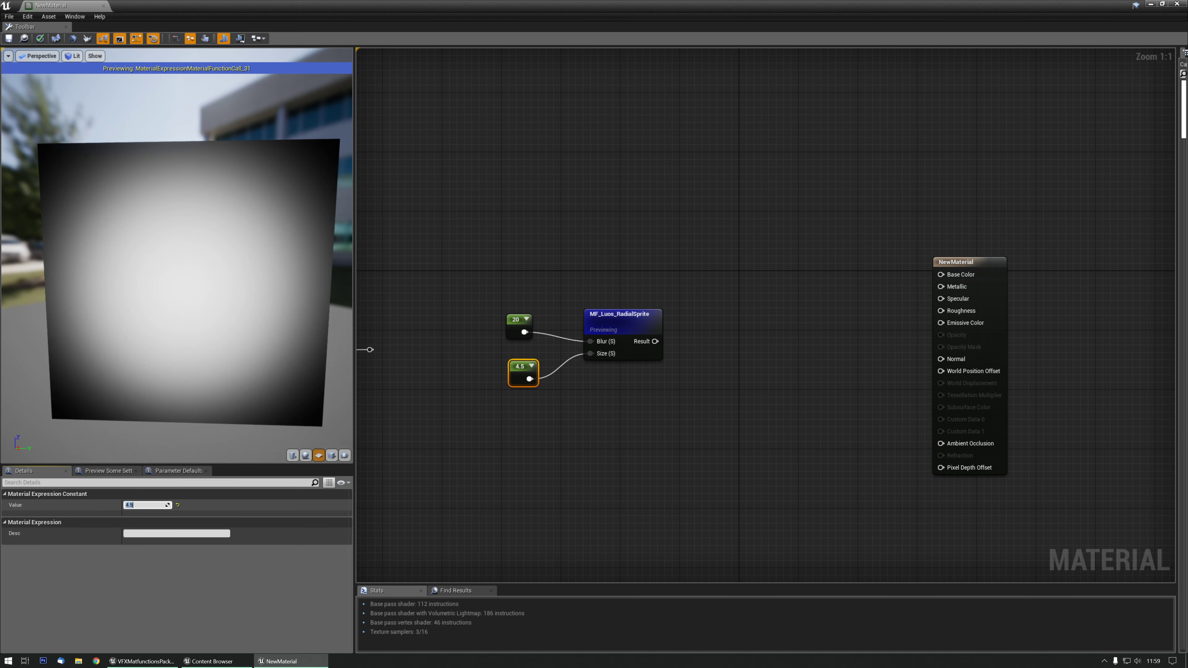
text(4.400001)
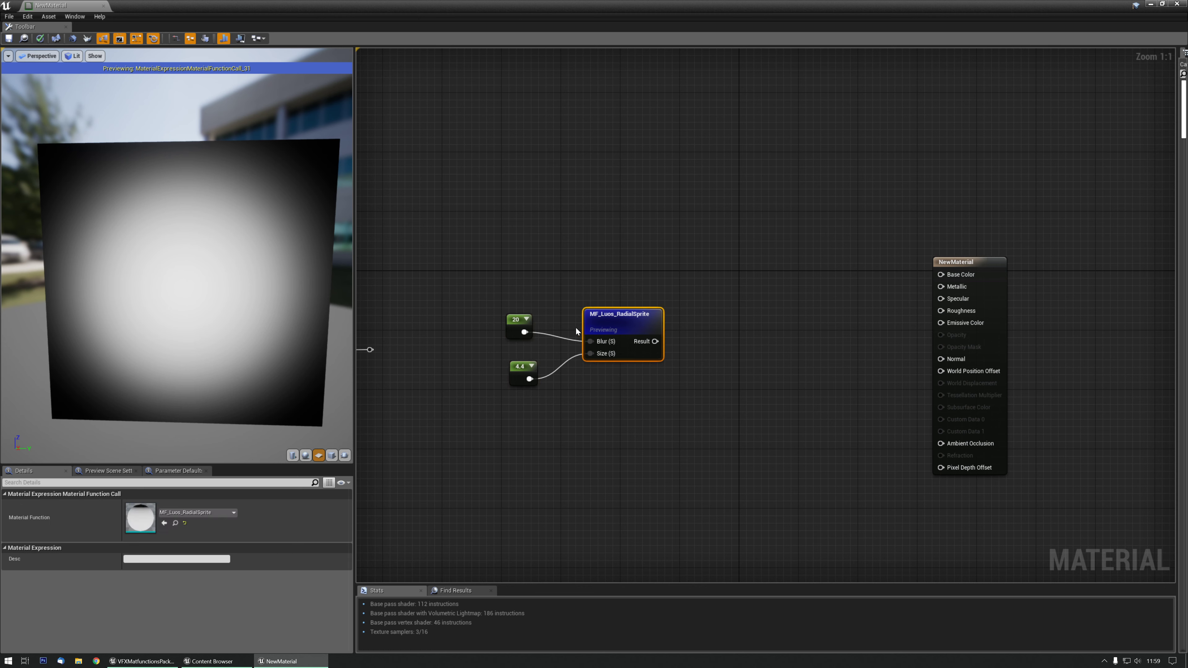
mouse_move(478, 286)
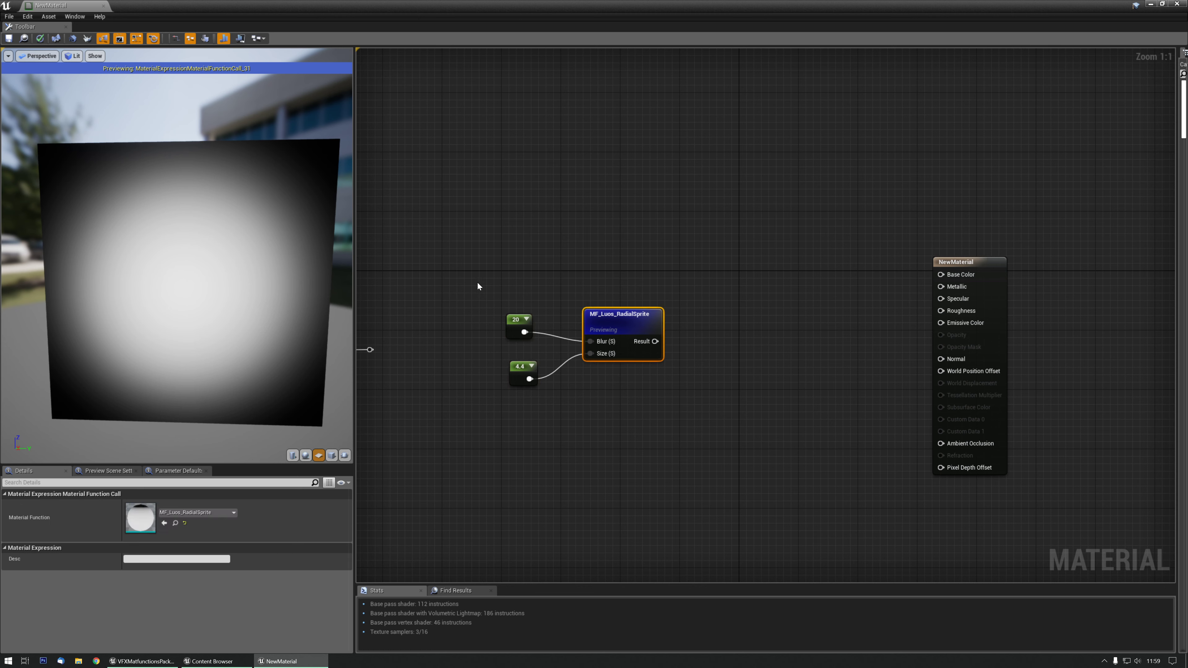